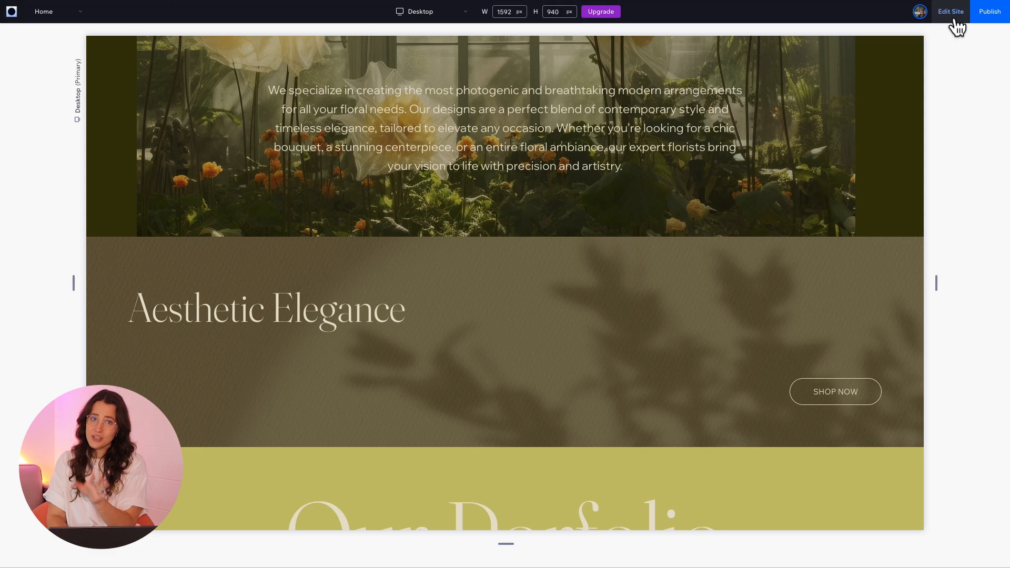
- Return to the editor and set the Aesthetic Elegance section's responsive behavior to Fixed height
click(949, 10)
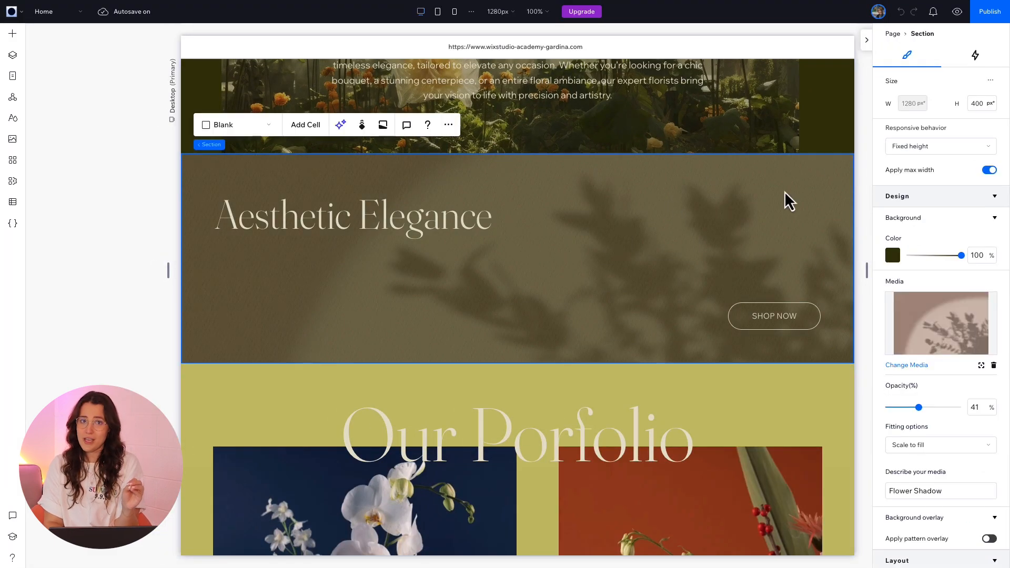
click(939, 145)
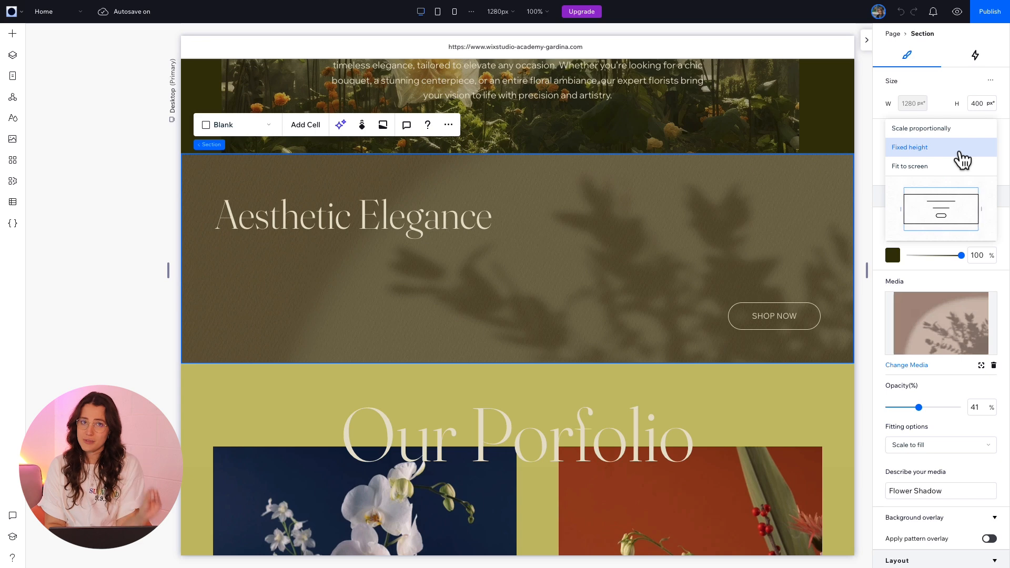
click(911, 147)
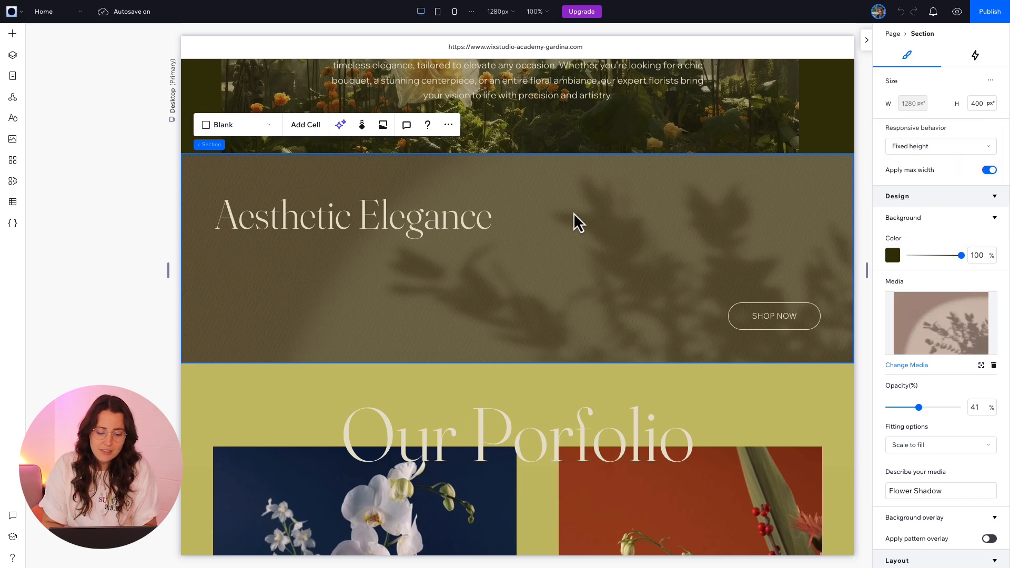
- Give the Aesthetic Elegance title a 77px top margin, then preview the page to test resizing
click(352, 215)
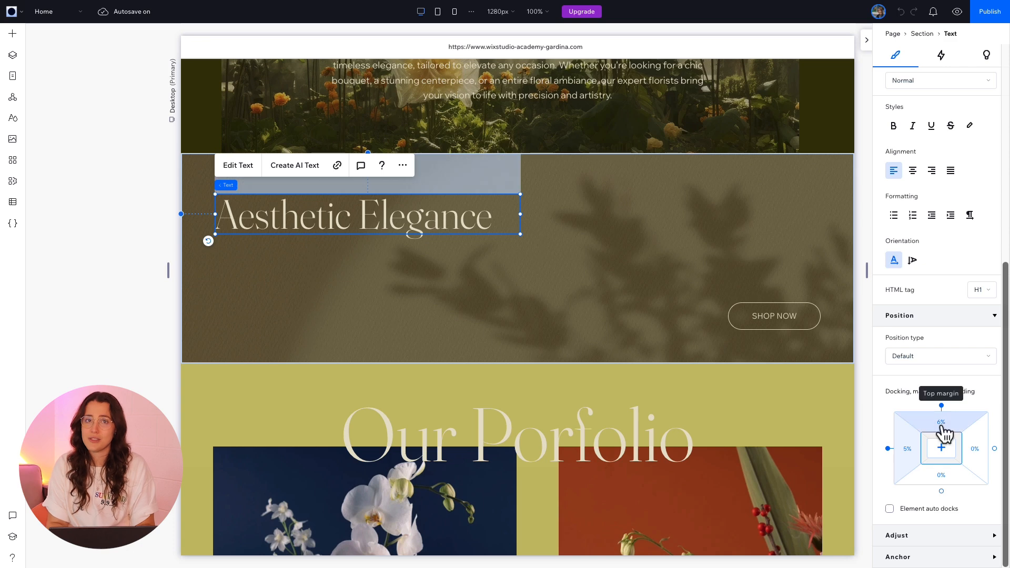
mouse_move(931, 448)
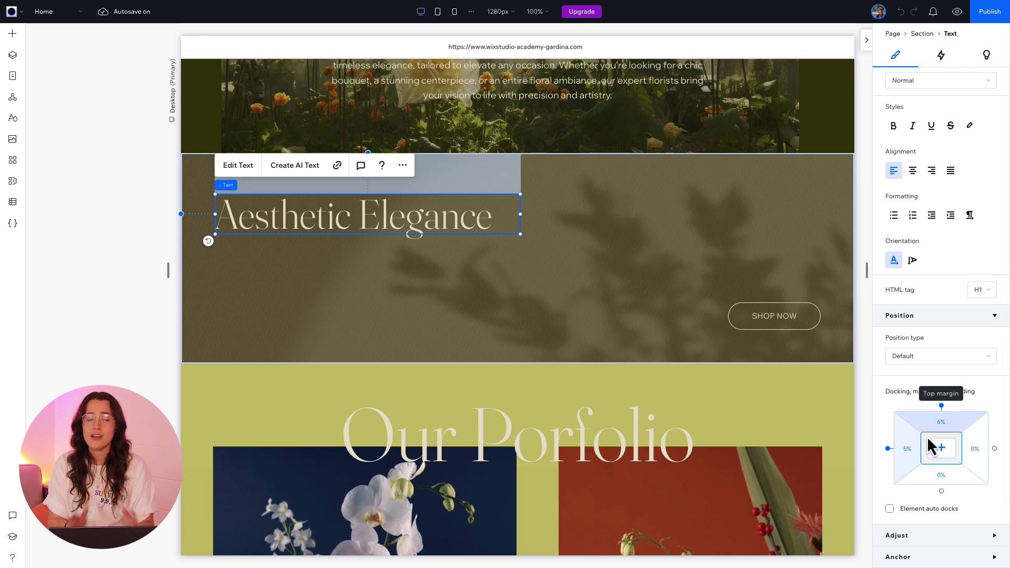
mouse_move(908, 449)
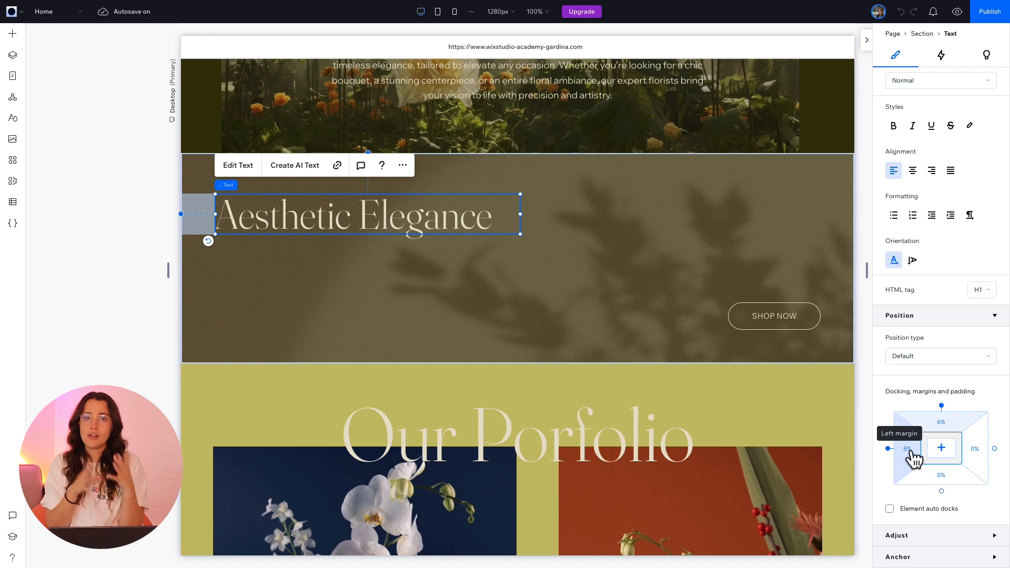
click(941, 444)
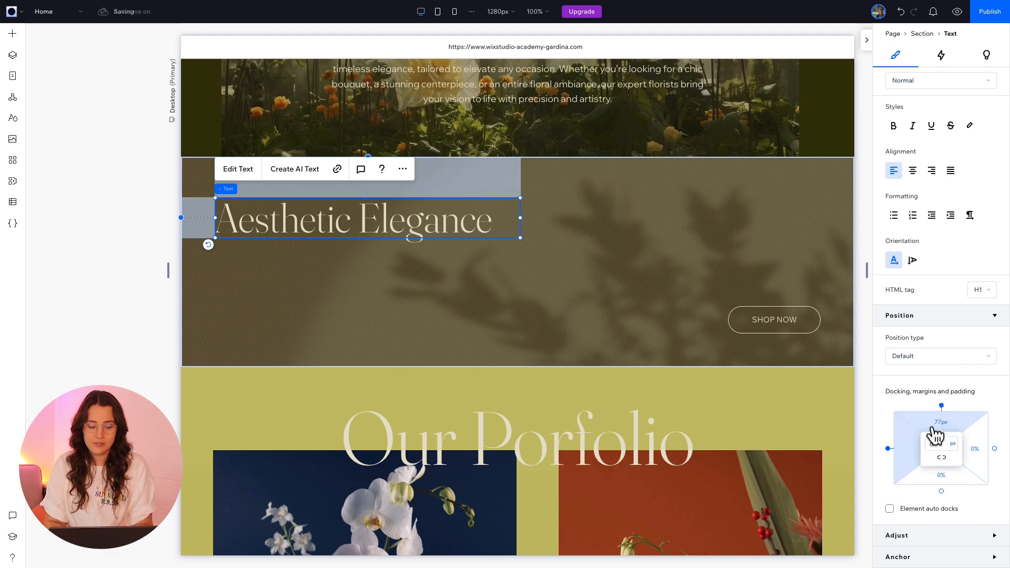
click(773, 319)
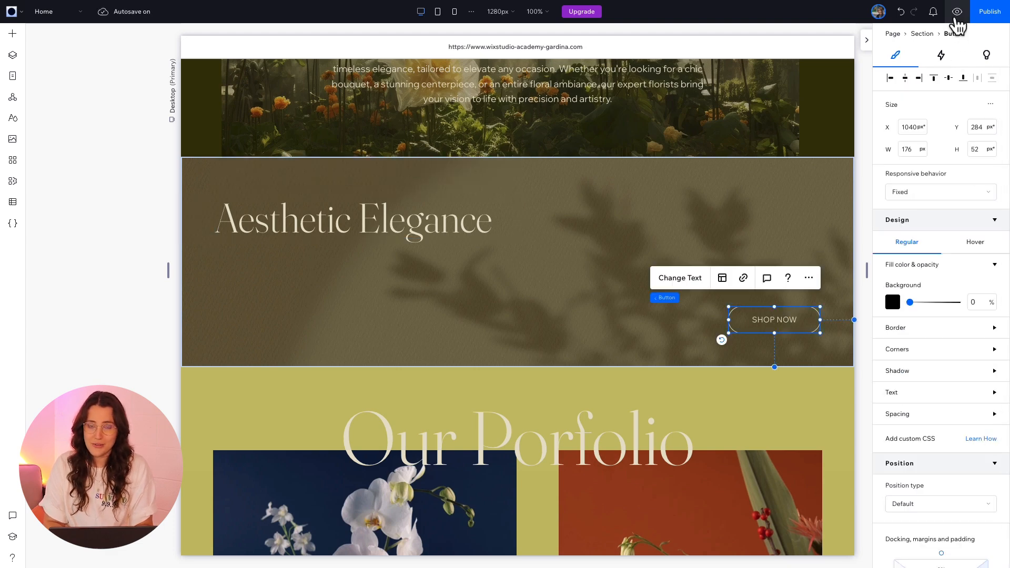
click(956, 12)
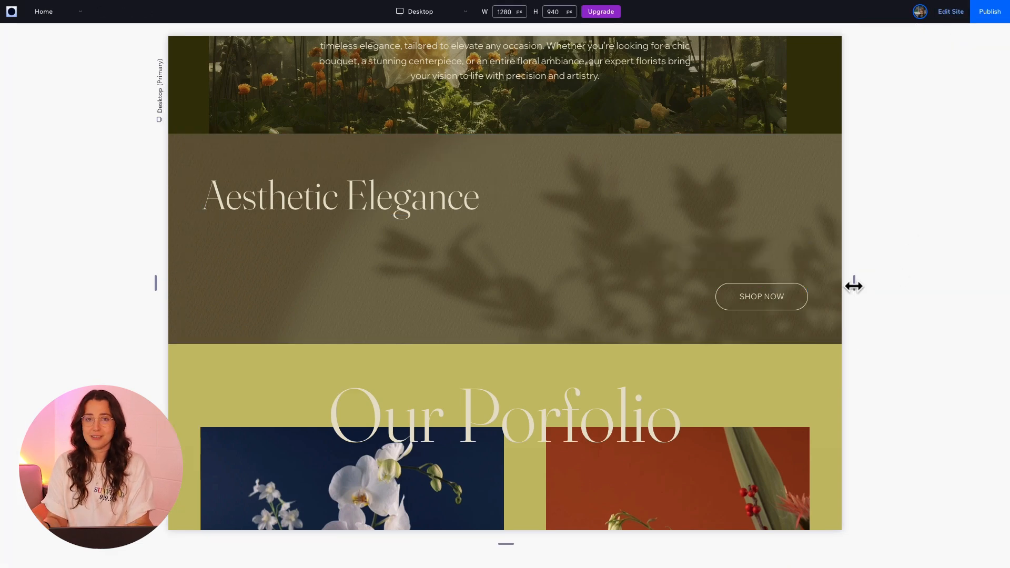